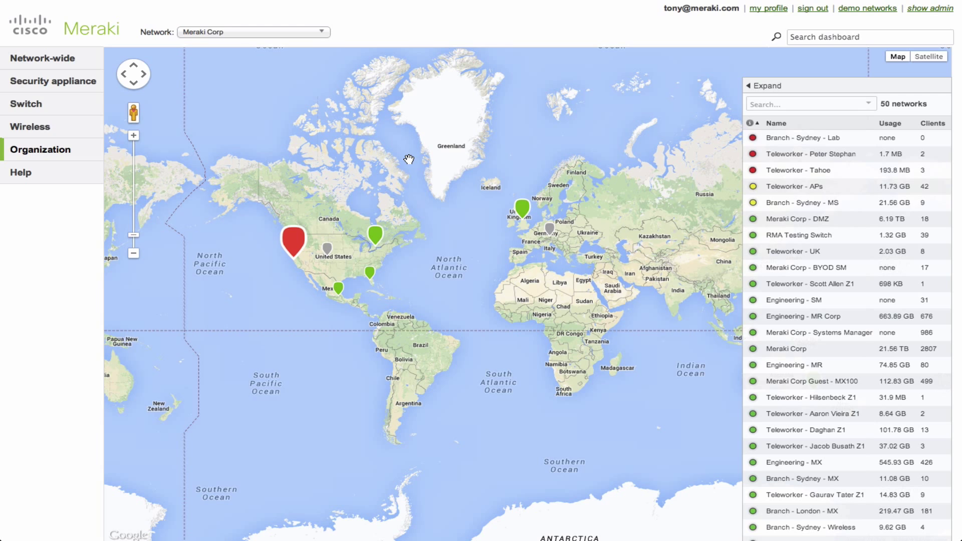
{"action": "mouse_move", "coordinate": [289, 40]}
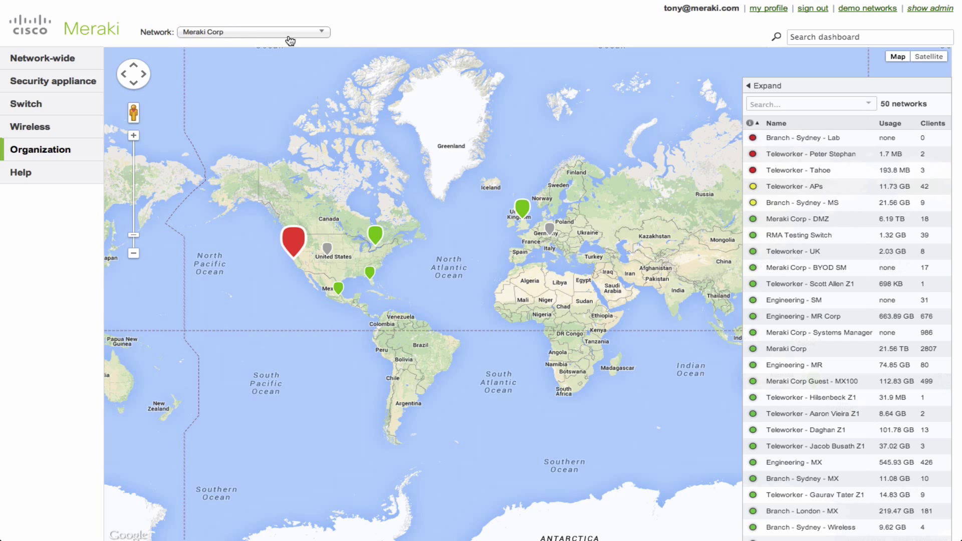
{"action": "mouse_move", "coordinate": [615, 314]}
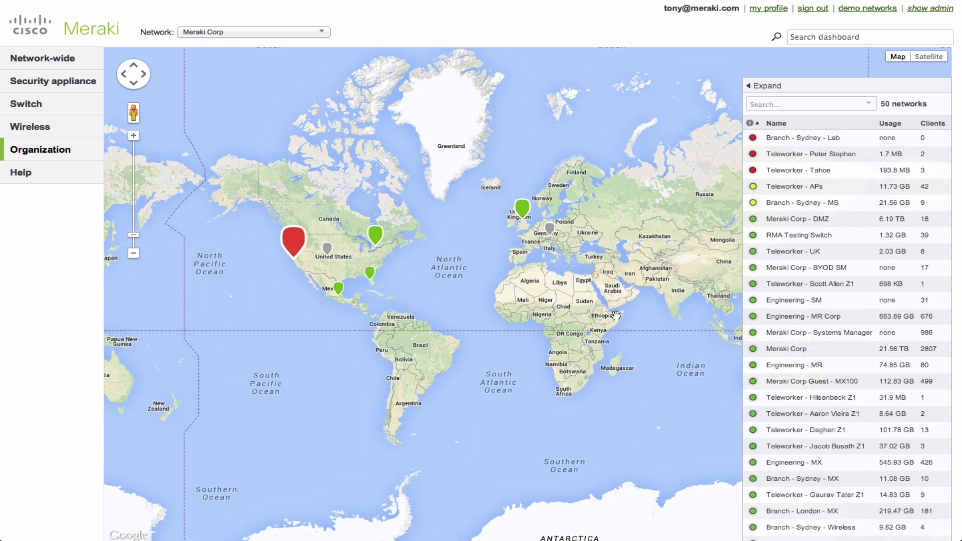
{"action": "mouse_move", "coordinate": [768, 104]}
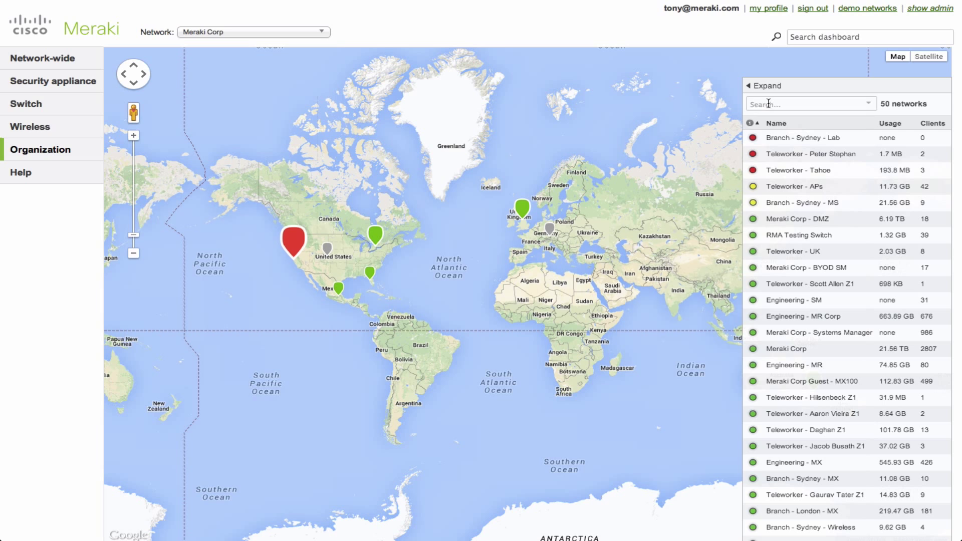
Search the networks list for 'corp' and select the Meraki Corp network
{"action": "type", "text": "corp"}
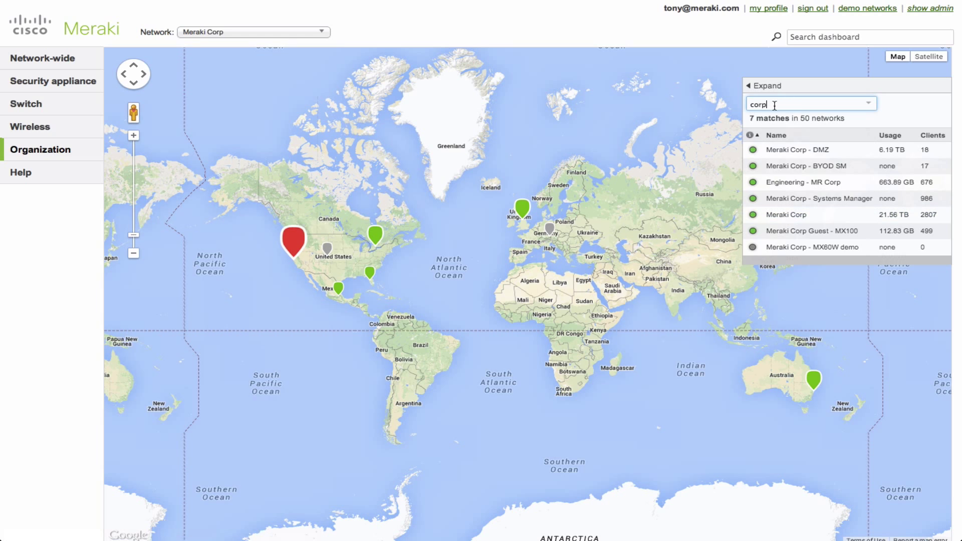
{"action": "left_click", "coordinate": [785, 214]}
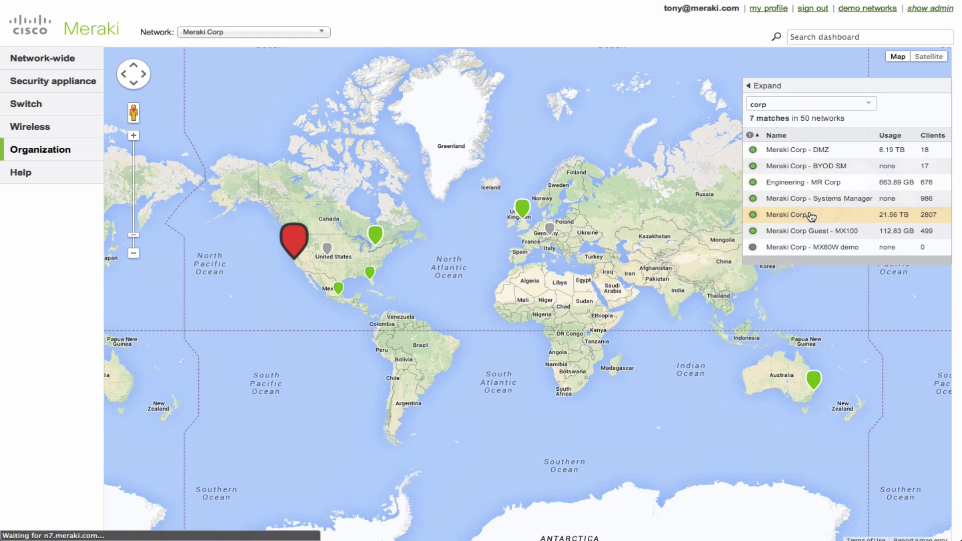
Load Meraki Corp's Network-wide Clients page listing 2,622 client devices
{"action": "left_click", "coordinate": [797, 215]}
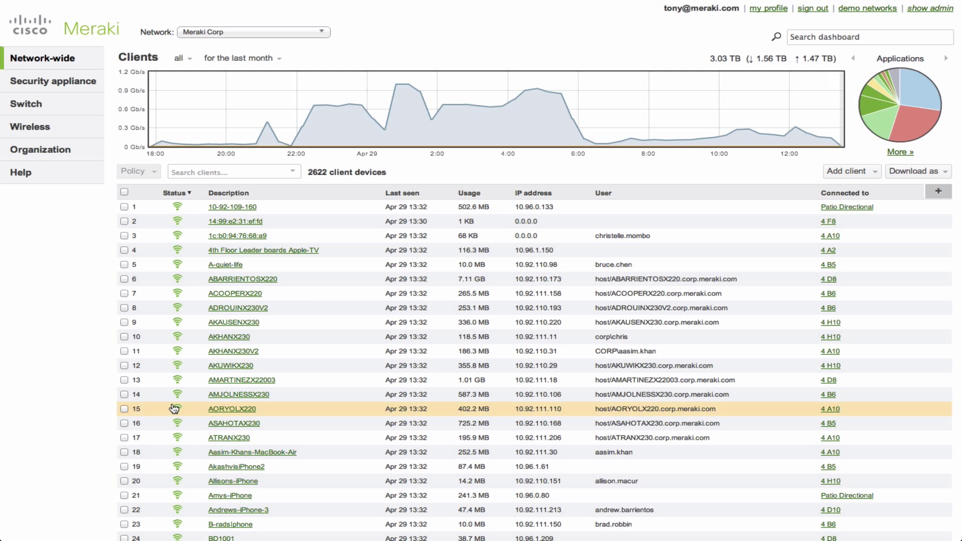
{"action": "left_click", "coordinate": [42, 58]}
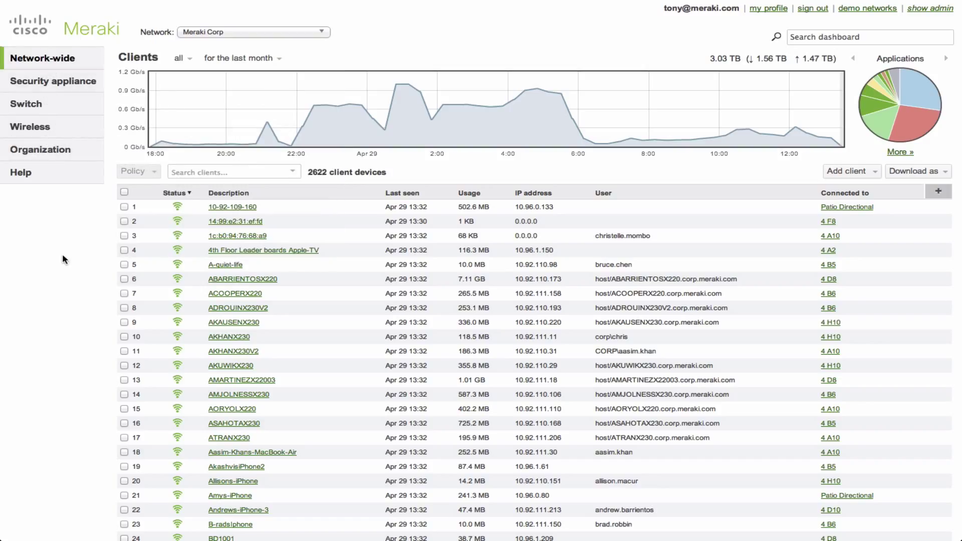
{"action": "mouse_move", "coordinate": [303, 173]}
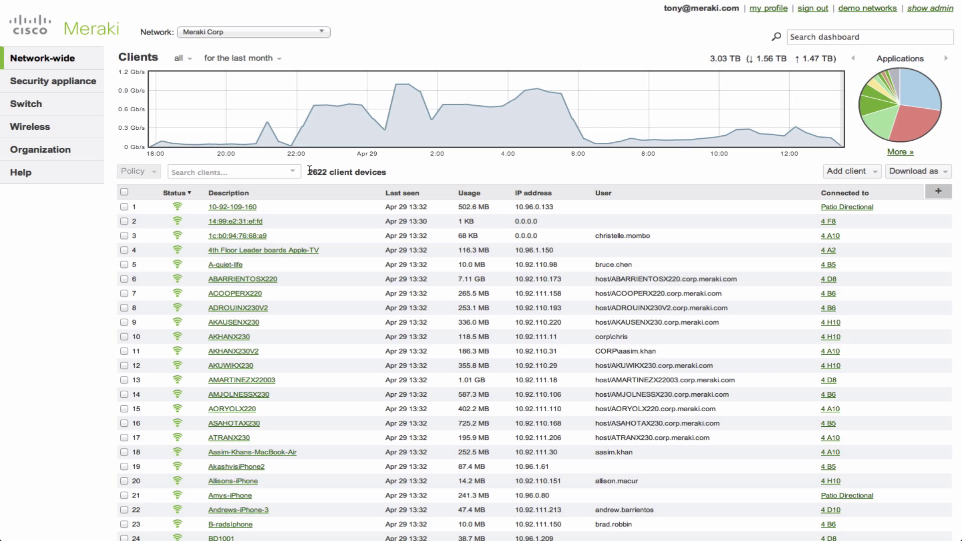
Limit the client list to switch clients only and search it for 'tony'
{"action": "left_click", "coordinate": [180, 58]}
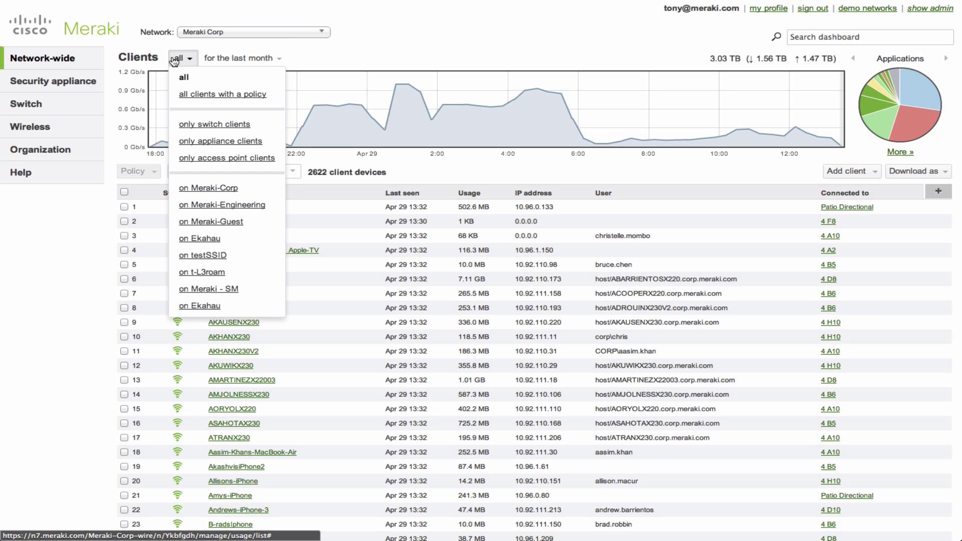
{"action": "mouse_move", "coordinate": [214, 124]}
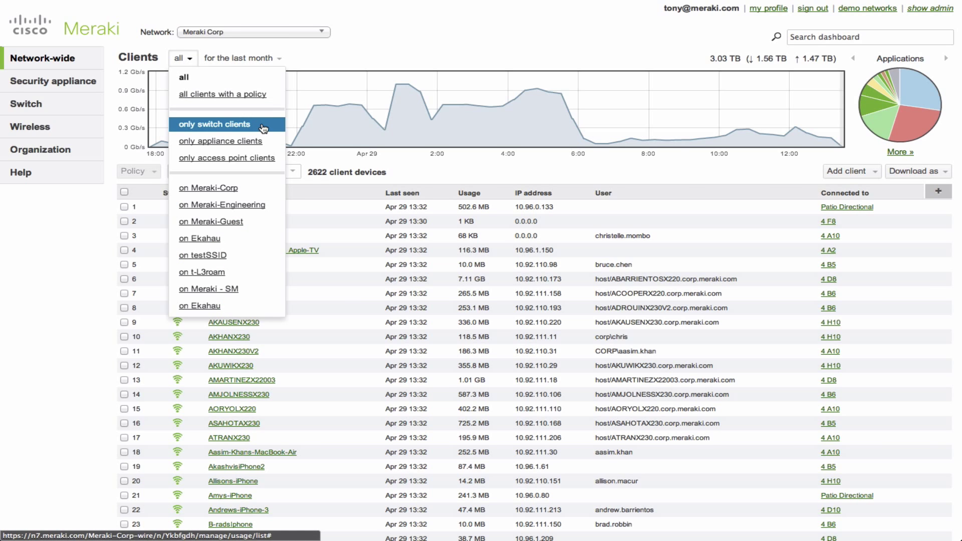
{"action": "left_click", "coordinate": [215, 124]}
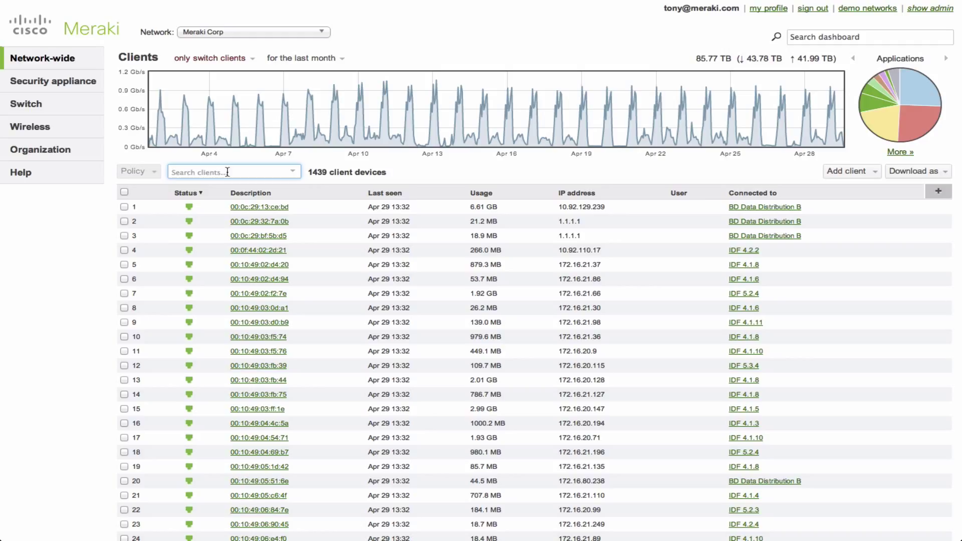
{"action": "type", "text": "tony"}
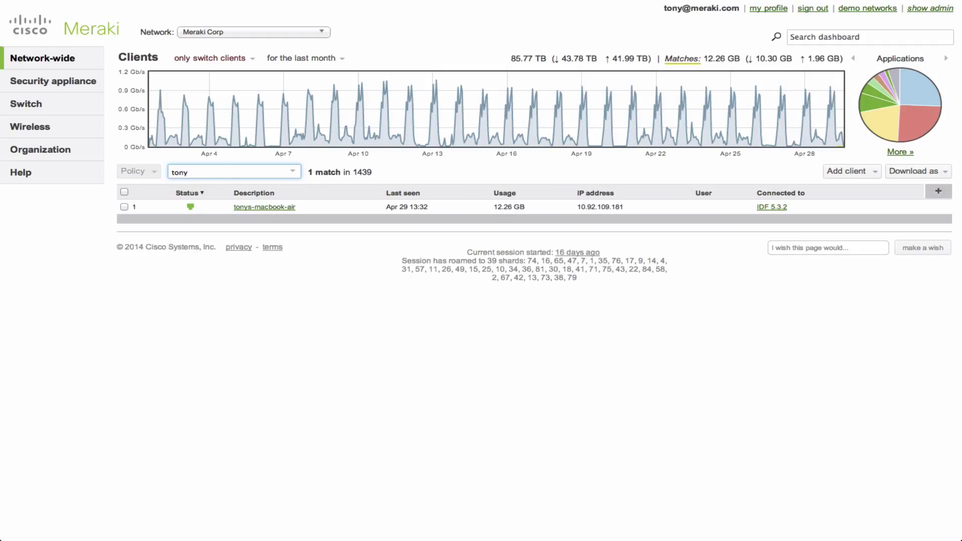
{"action": "mouse_move", "coordinate": [251, 183]}
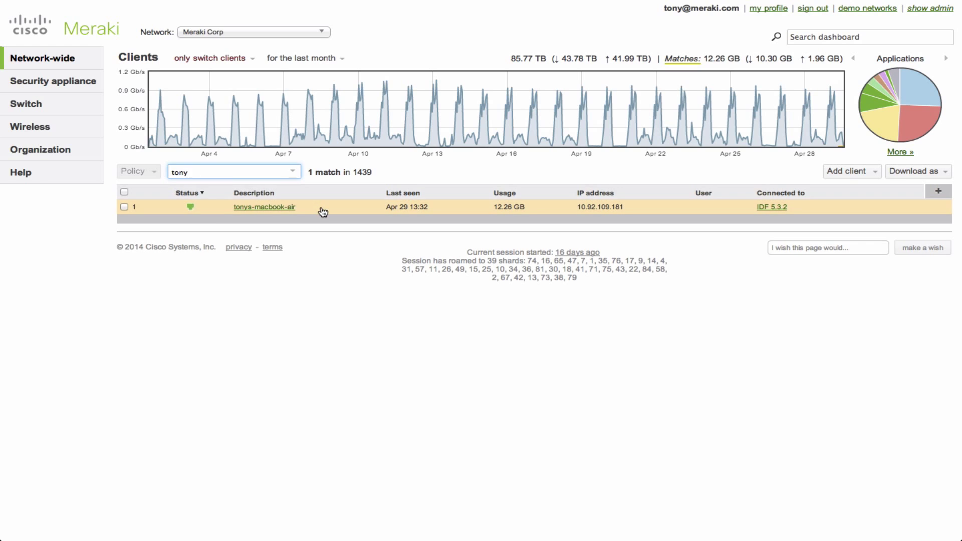
{"action": "mouse_move", "coordinate": [305, 209]}
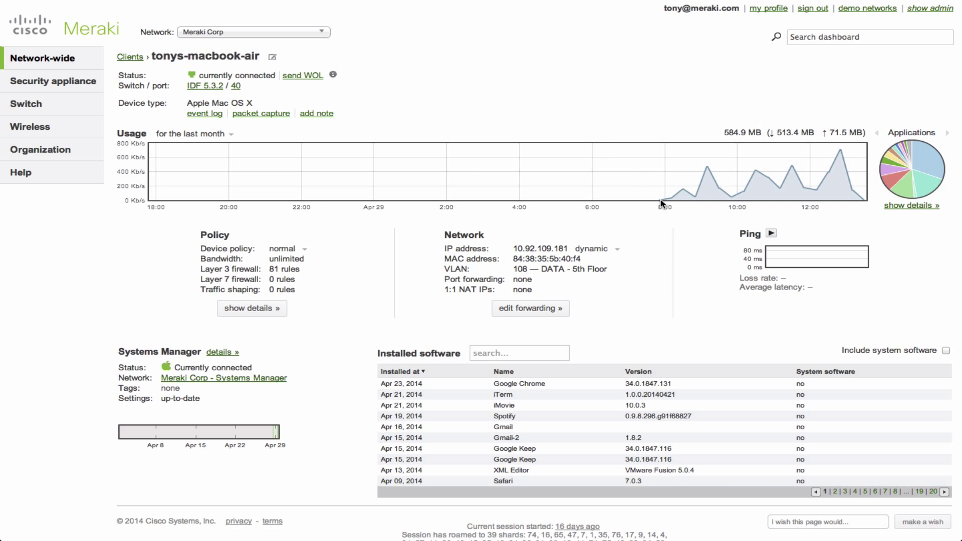
{"action": "mouse_move", "coordinate": [459, 132]}
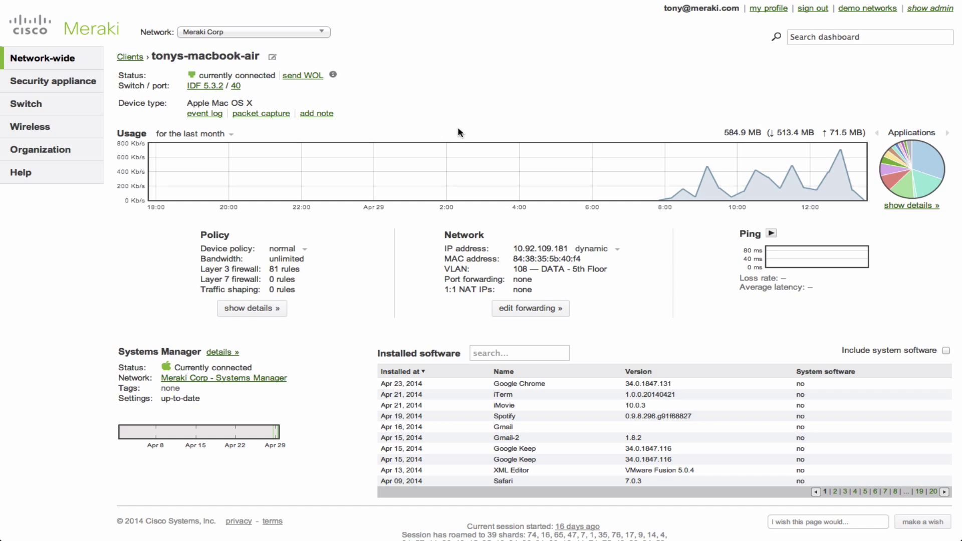
{"action": "mouse_move", "coordinate": [188, 99]}
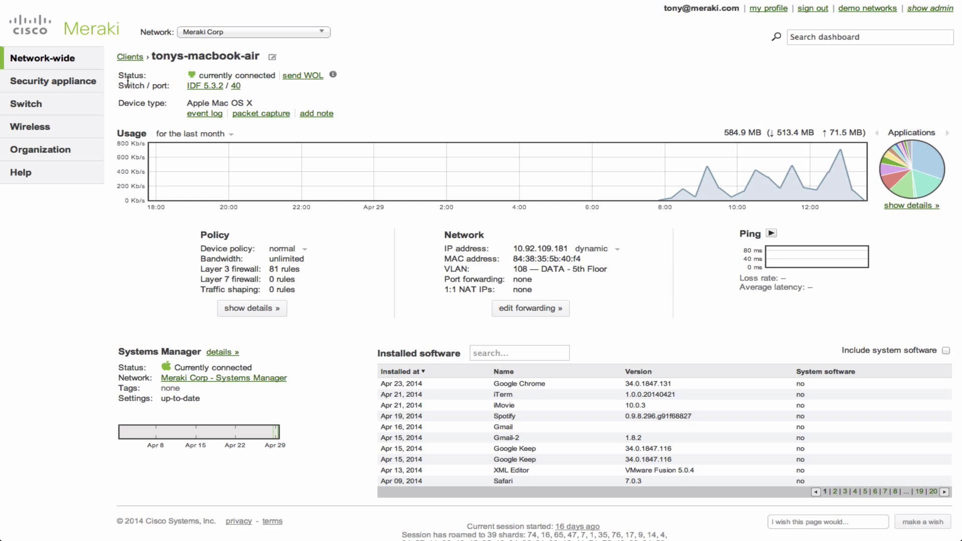
{"action": "mouse_move", "coordinate": [236, 86]}
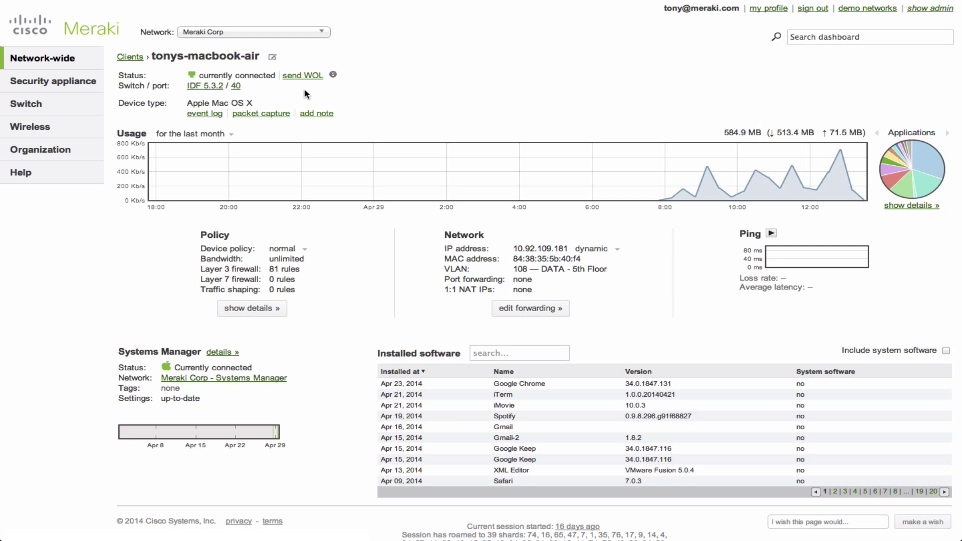
Go to switch port 40 on IDF 5.3.2 from the tonys-macbook-air client page
{"action": "left_click", "coordinate": [235, 86]}
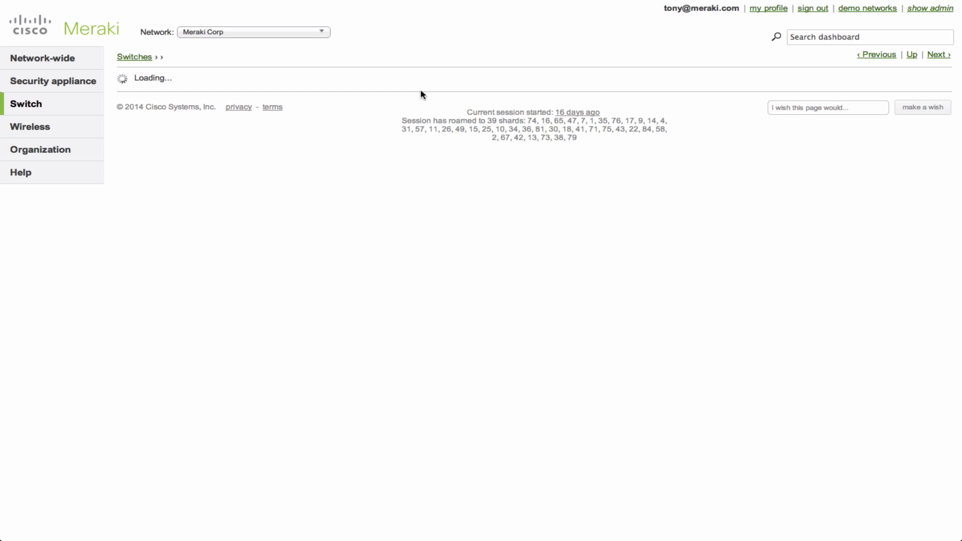
Review Port 40 on switch IDF 5.3.2, a trunk port with five current clients
{"action": "left_click", "coordinate": [411, 99]}
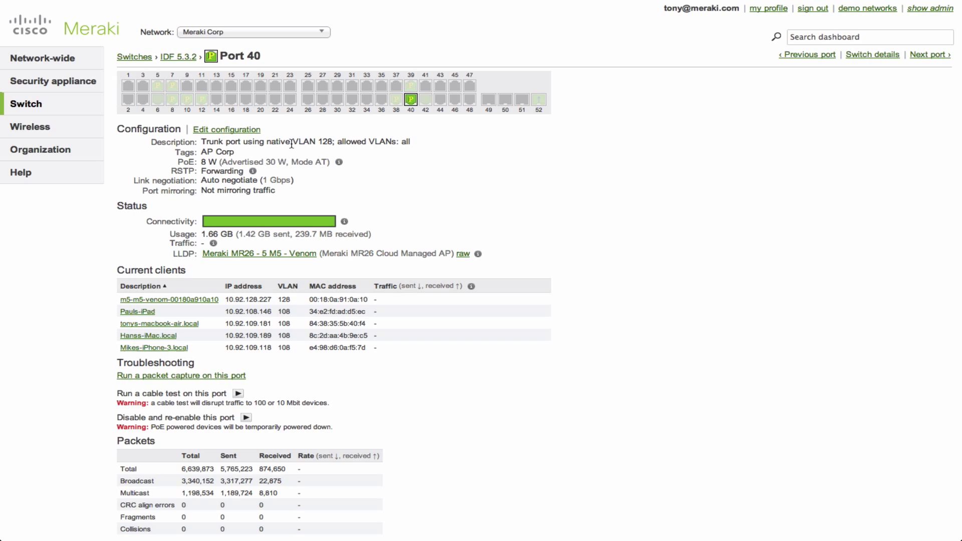
{"action": "mouse_move", "coordinate": [411, 99]}
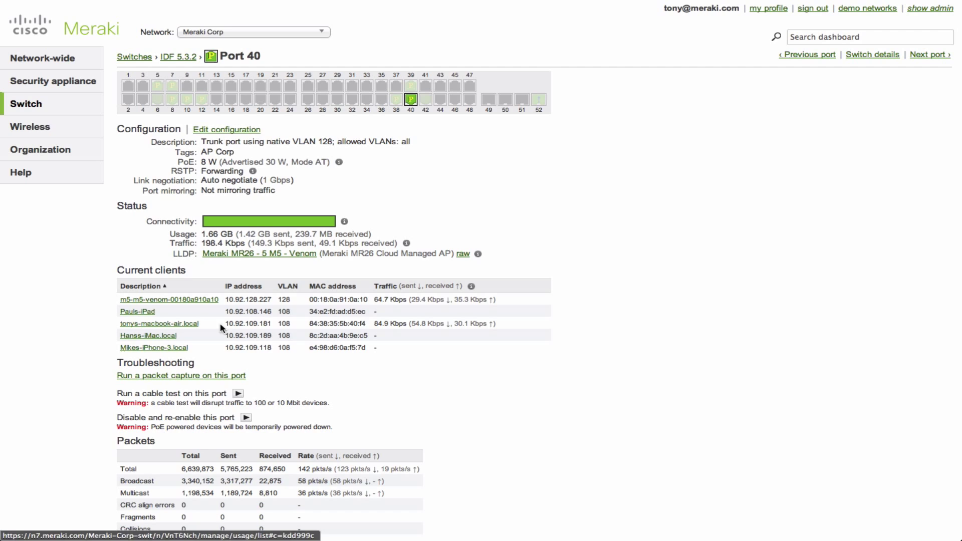
{"action": "mouse_move", "coordinate": [496, 203]}
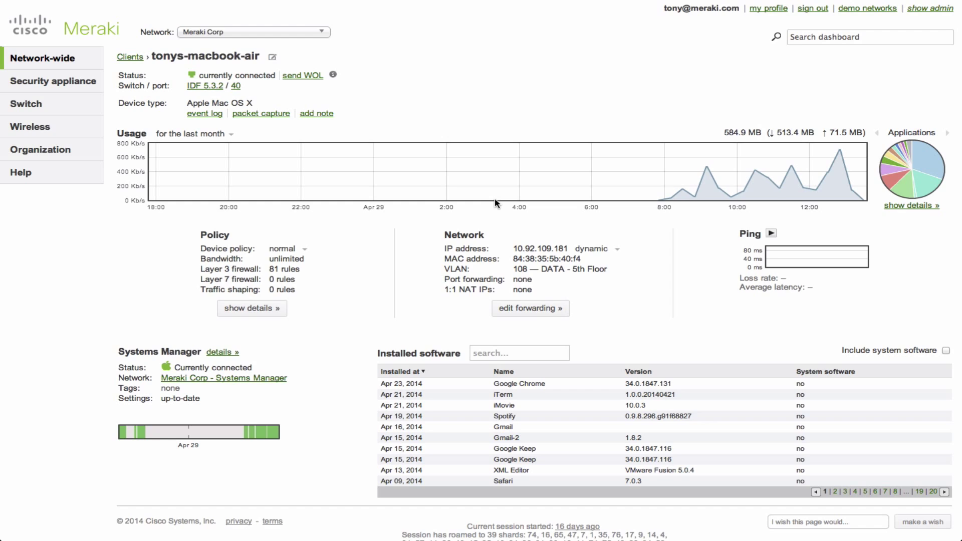
{"action": "mouse_move", "coordinate": [405, 115]}
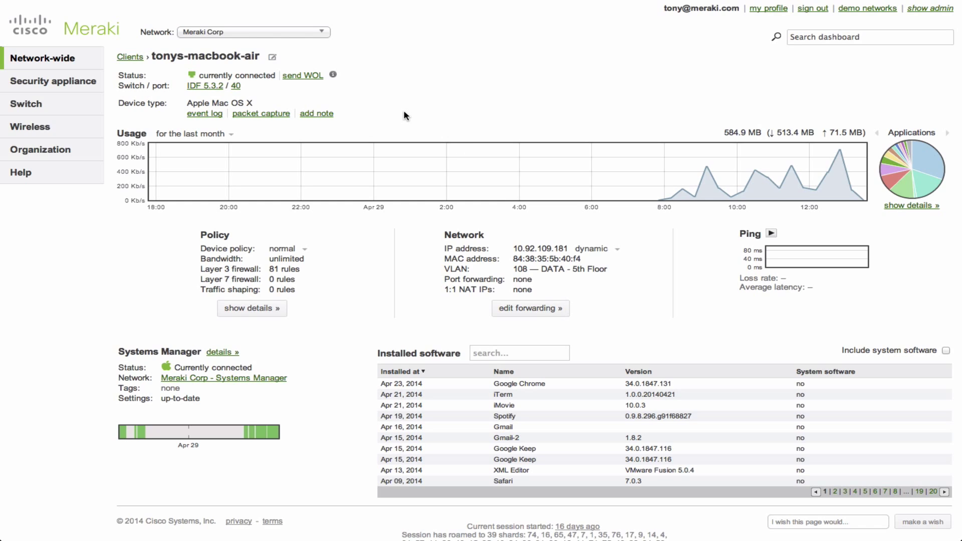
{"action": "mouse_move", "coordinate": [268, 127]}
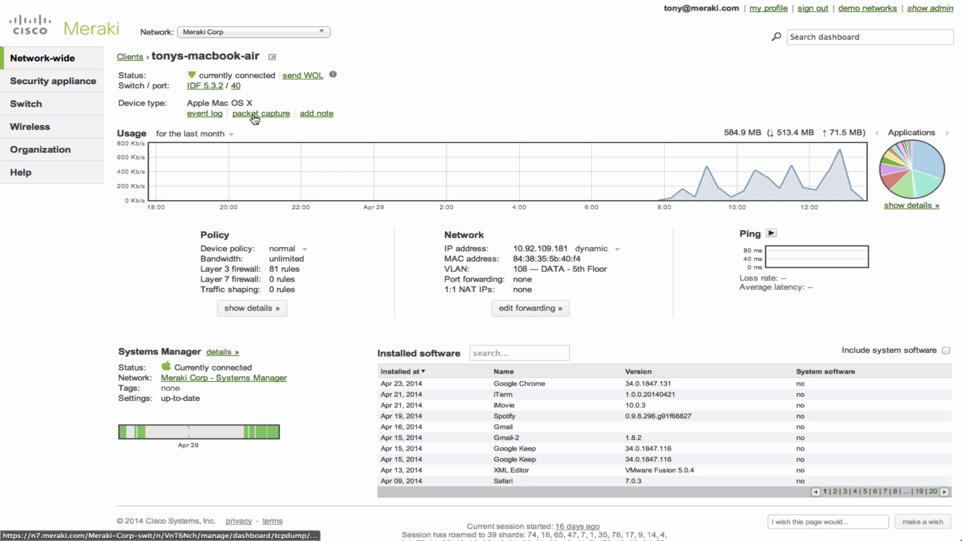
Start a packet capture for the laptop on switch IDF 5.3.2 port 40
{"action": "left_click", "coordinate": [261, 113]}
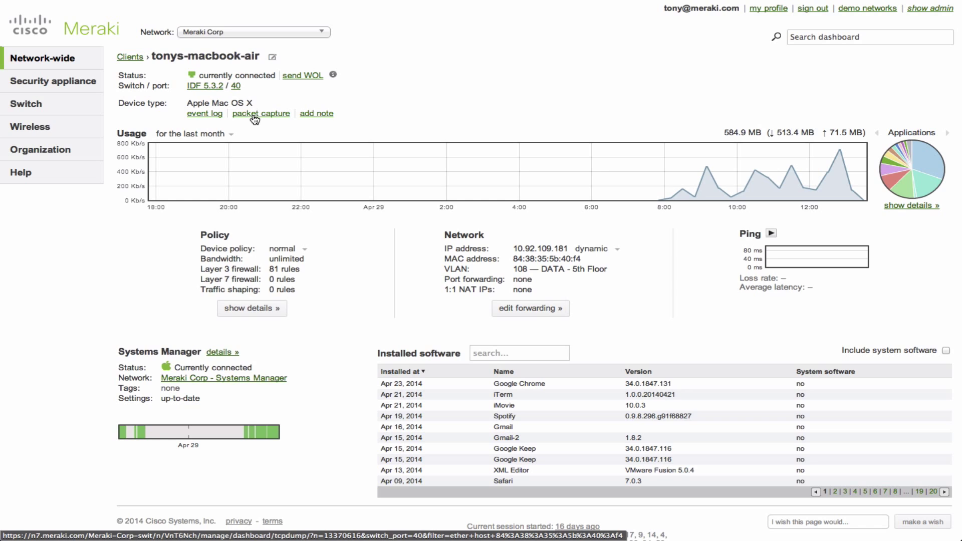
{"action": "mouse_move", "coordinate": [280, 117]}
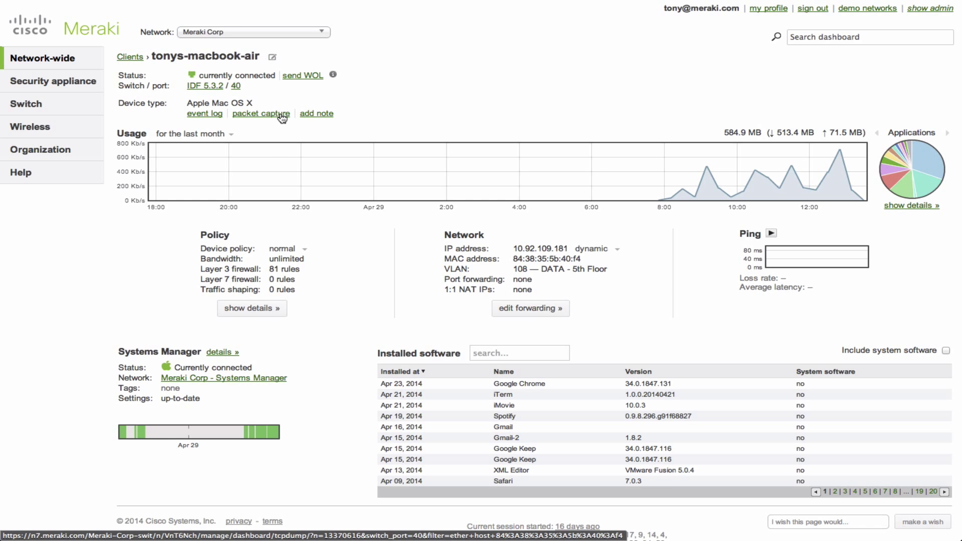
{"action": "left_click", "coordinate": [260, 113]}
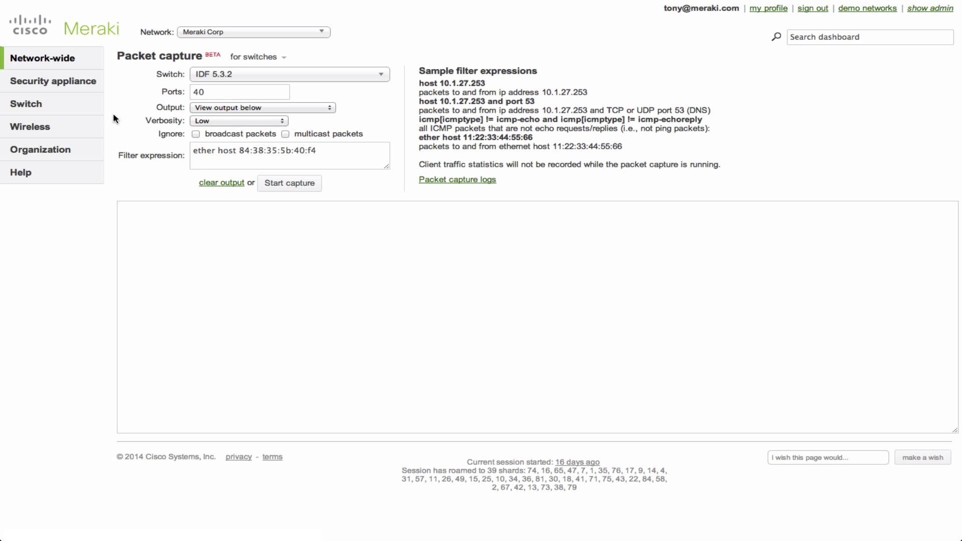
{"action": "left_click", "coordinate": [42, 58]}
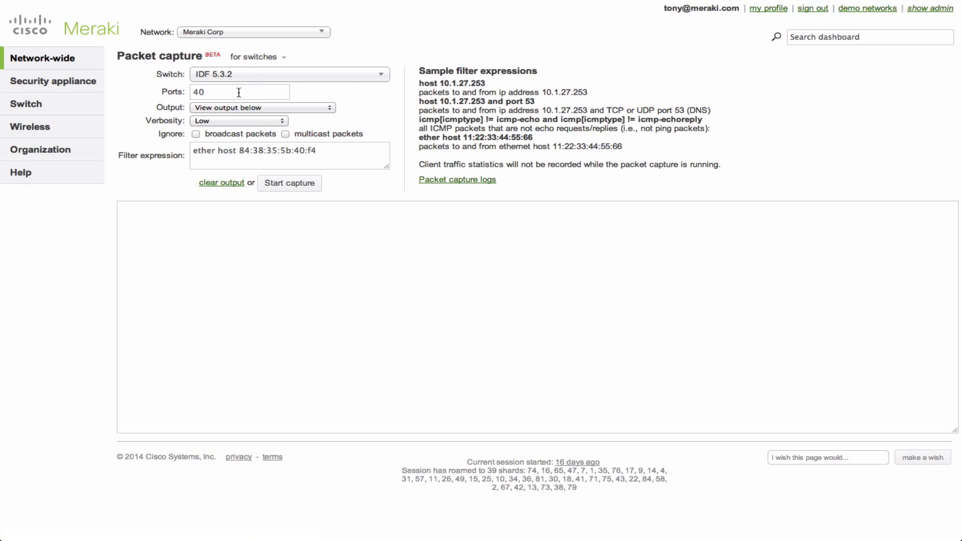
Select the port 40 value and the existing 'ether host 84:38:35:5b:40:f4' filter
{"action": "left_click", "coordinate": [239, 91]}
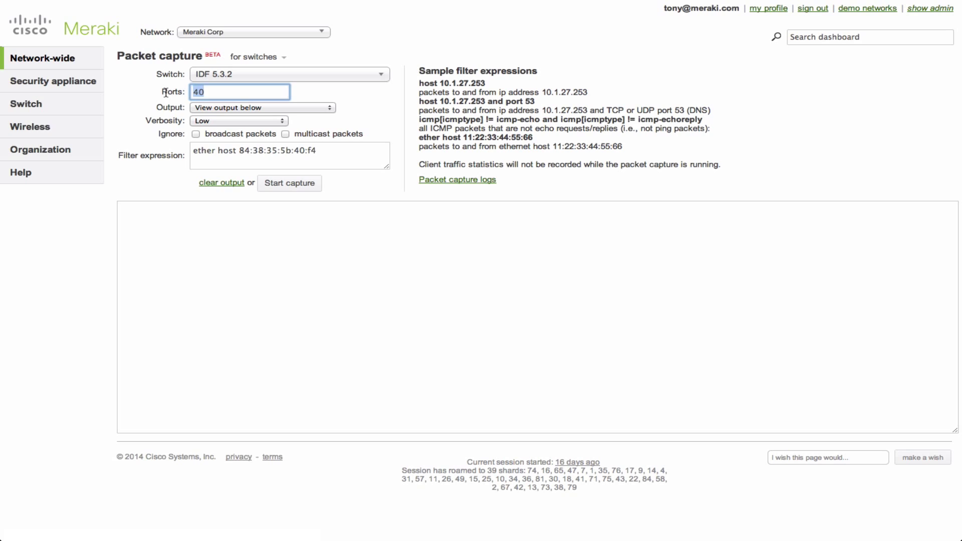
{"action": "left_click", "coordinate": [289, 156]}
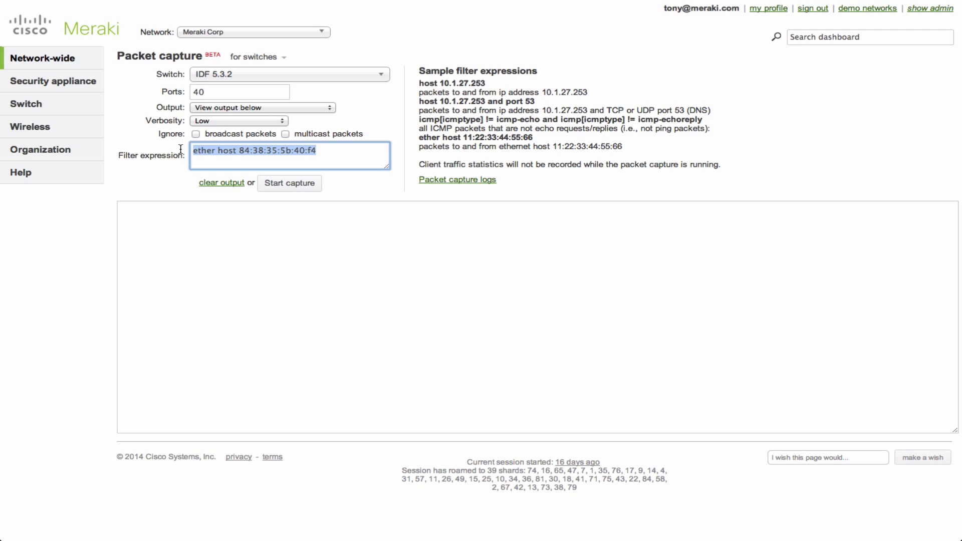
{"action": "mouse_move", "coordinate": [147, 183]}
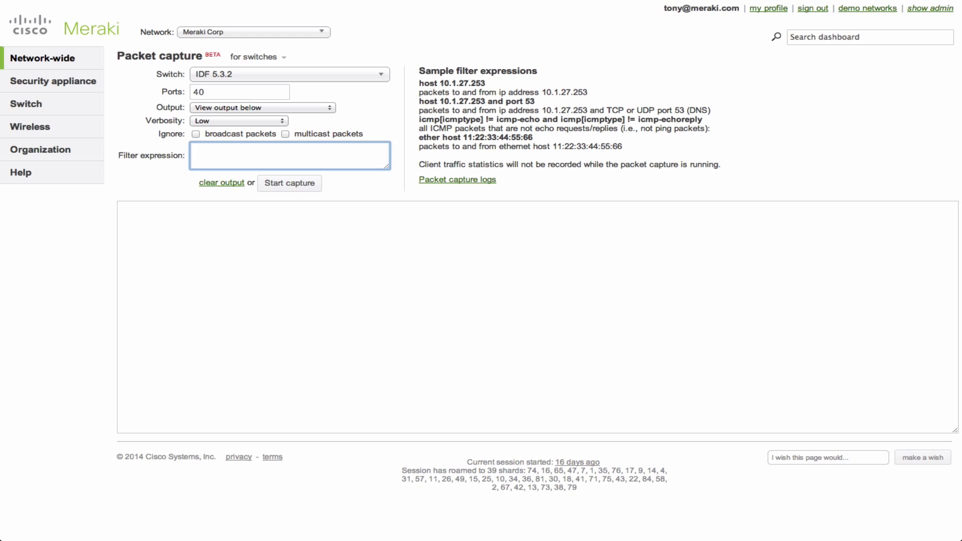
{"action": "mouse_move", "coordinate": [314, 111]}
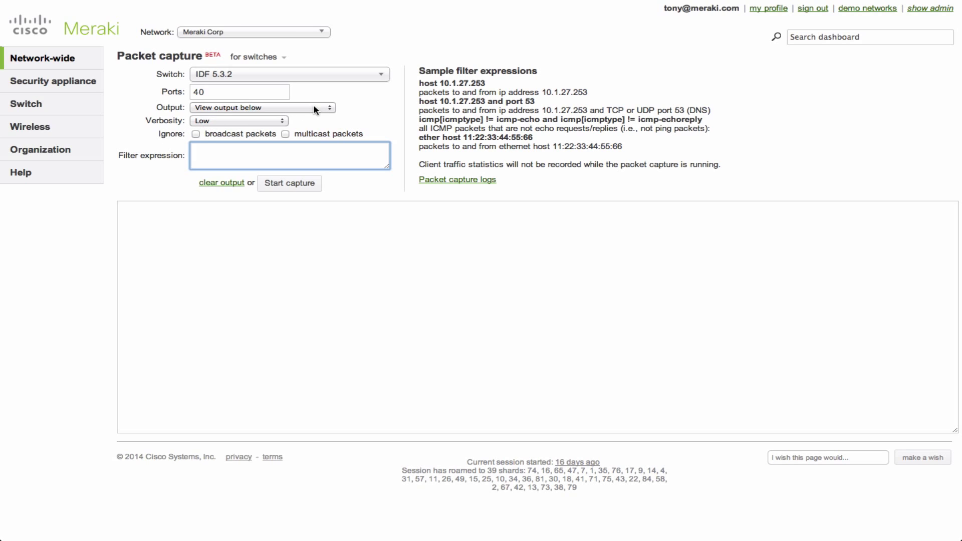
Set the capture Output to 'Stream to CloudShark' with a 30-second duration
{"action": "left_click", "coordinate": [260, 107]}
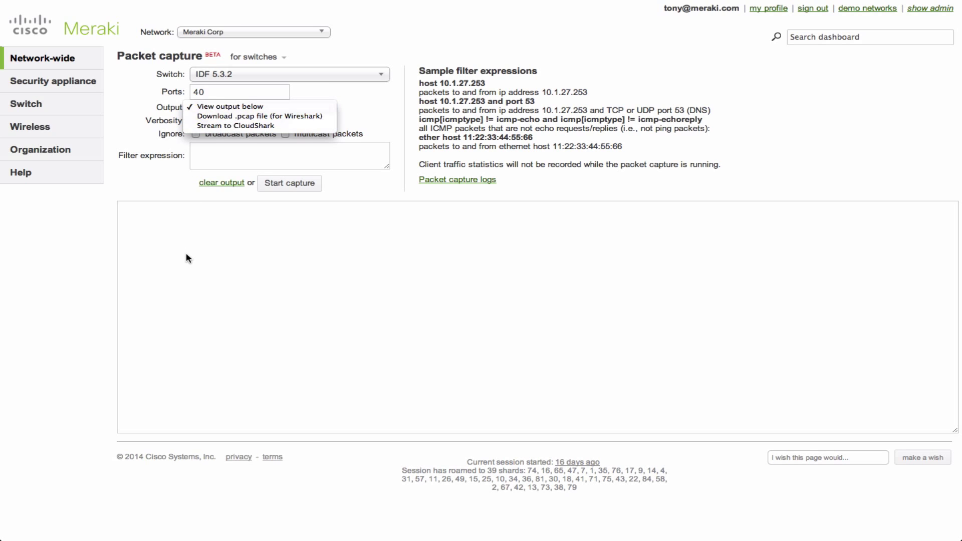
{"action": "mouse_move", "coordinate": [260, 116]}
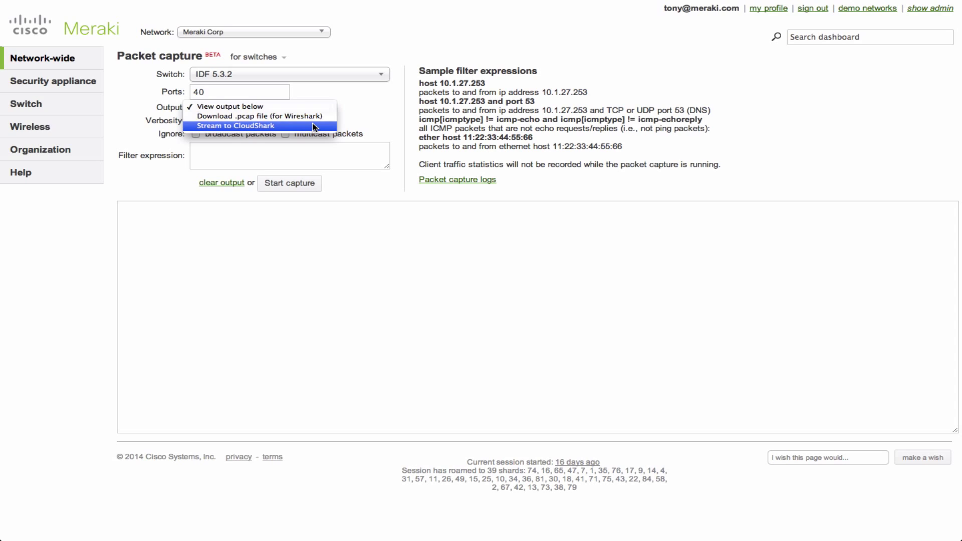
{"action": "mouse_move", "coordinate": [374, 117]}
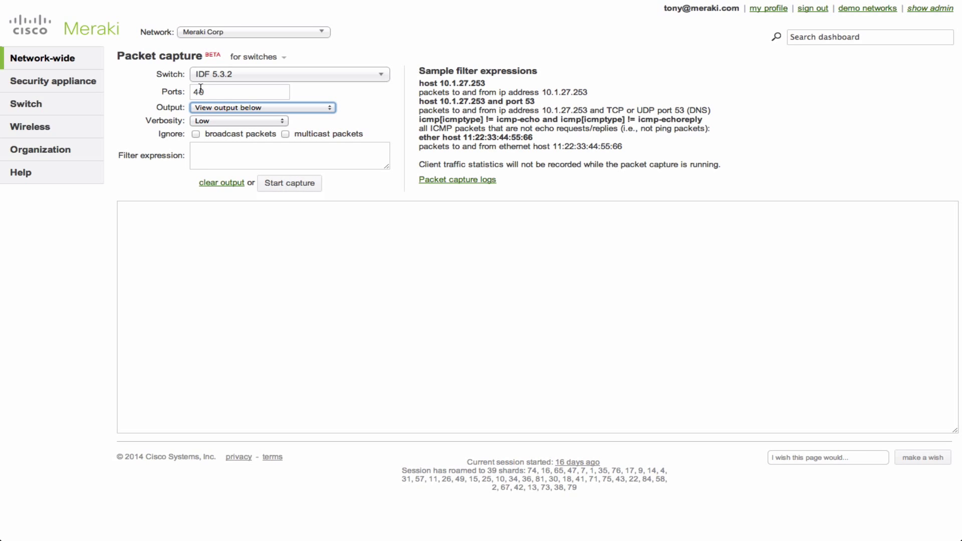
{"action": "left_click", "coordinate": [261, 107]}
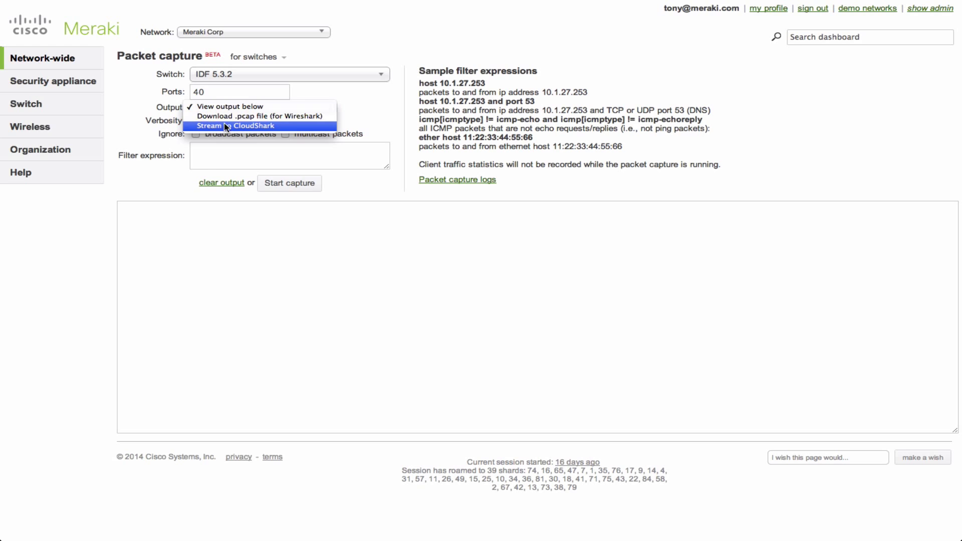
{"action": "mouse_move", "coordinate": [271, 130]}
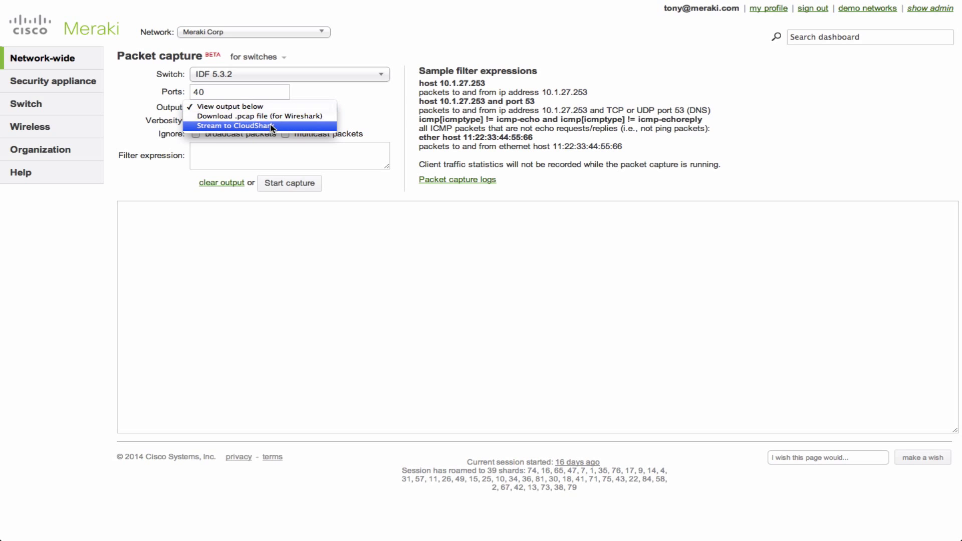
{"action": "left_click", "coordinate": [253, 127]}
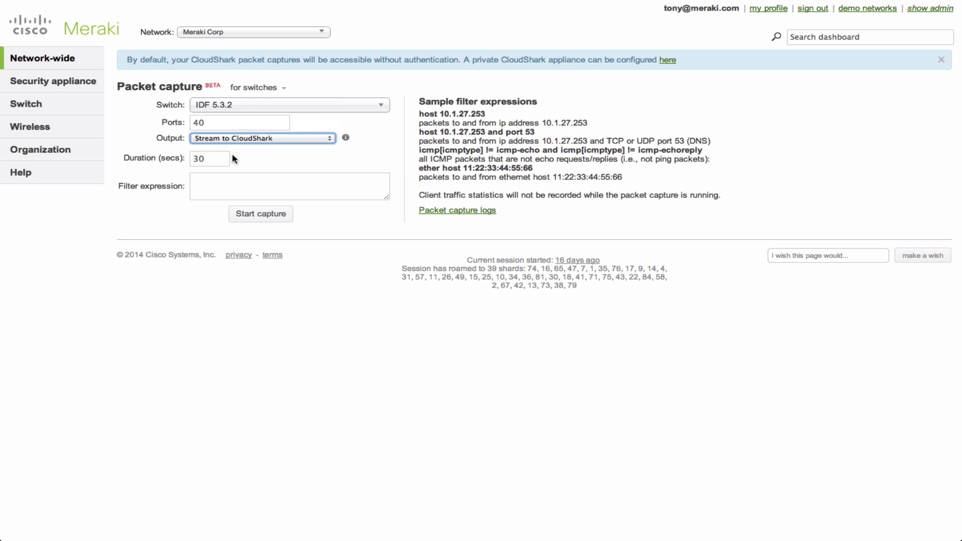
Select the 30 second duration, then go to the Packet capture logs
{"action": "left_click", "coordinate": [210, 158]}
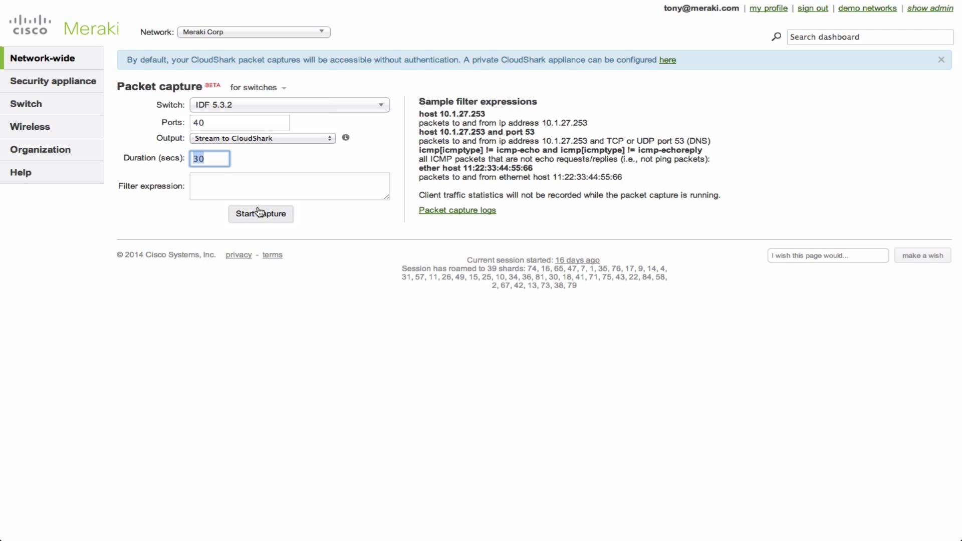
{"action": "mouse_move", "coordinate": [288, 235]}
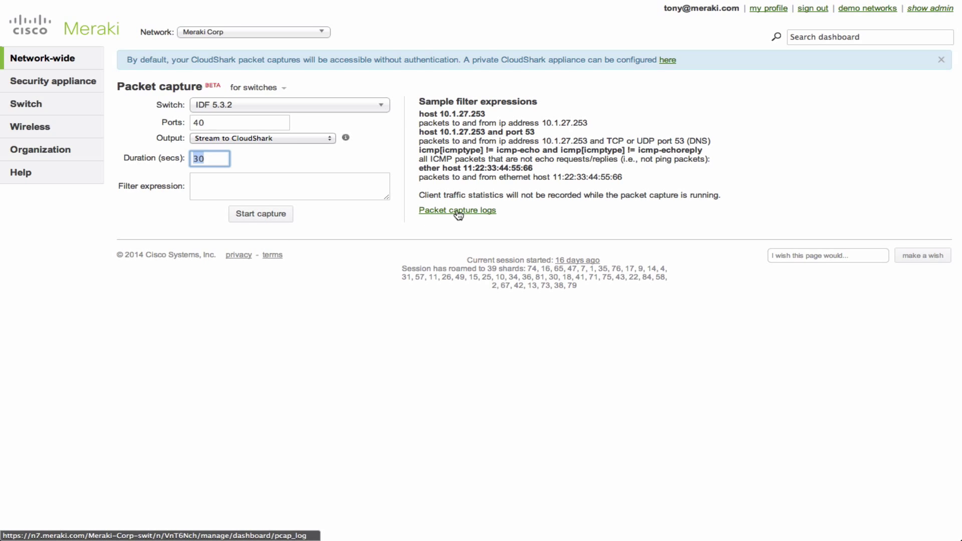
{"action": "mouse_move", "coordinate": [489, 215]}
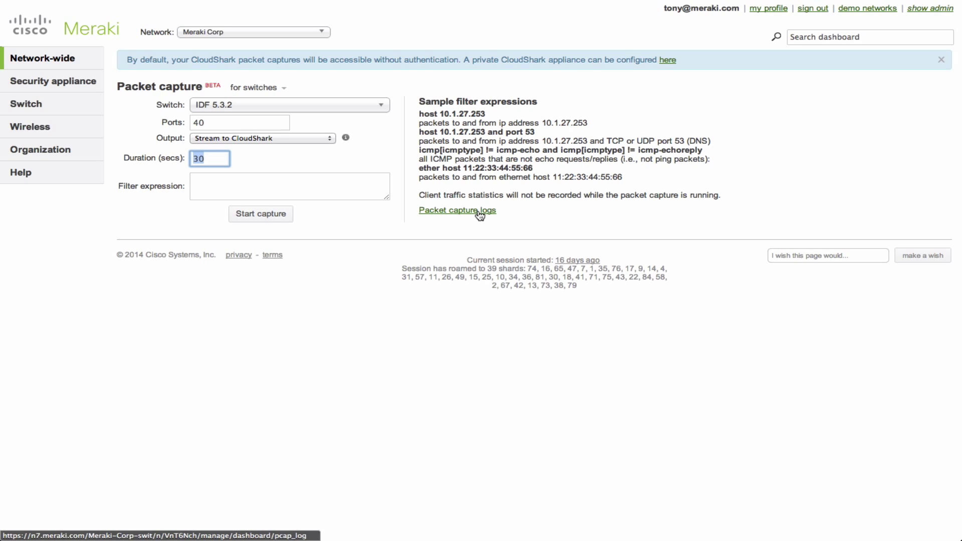
{"action": "left_click", "coordinate": [457, 209]}
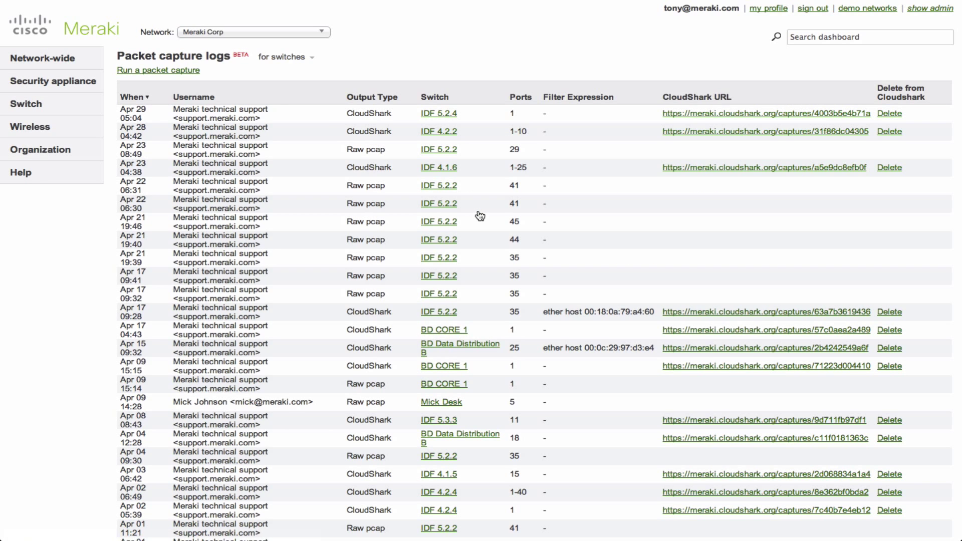
{"action": "mouse_move", "coordinate": [268, 66]}
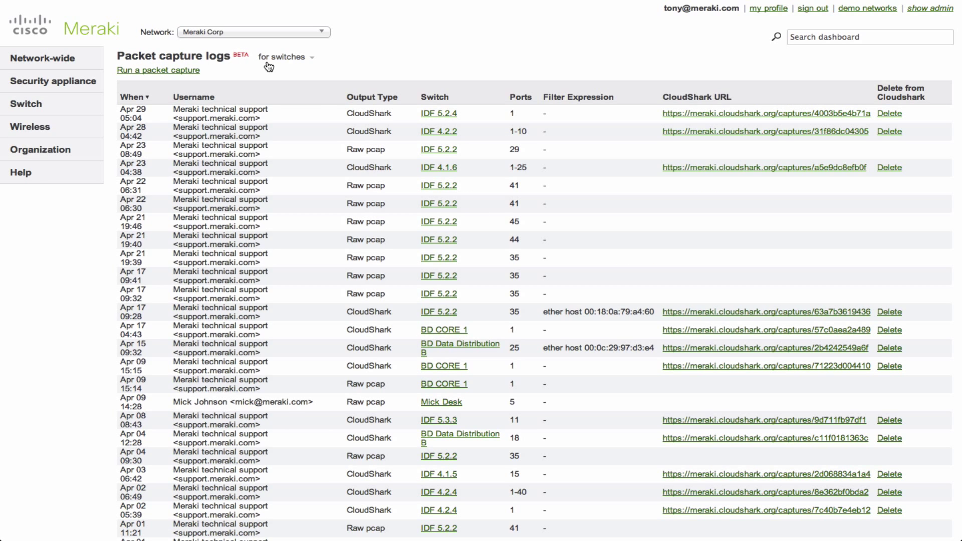
Find the Mar 14 03:55 IDF 4.1.6 row (ports 1-35) and follow its CloudShark URL
{"action": "left_click", "coordinate": [284, 56]}
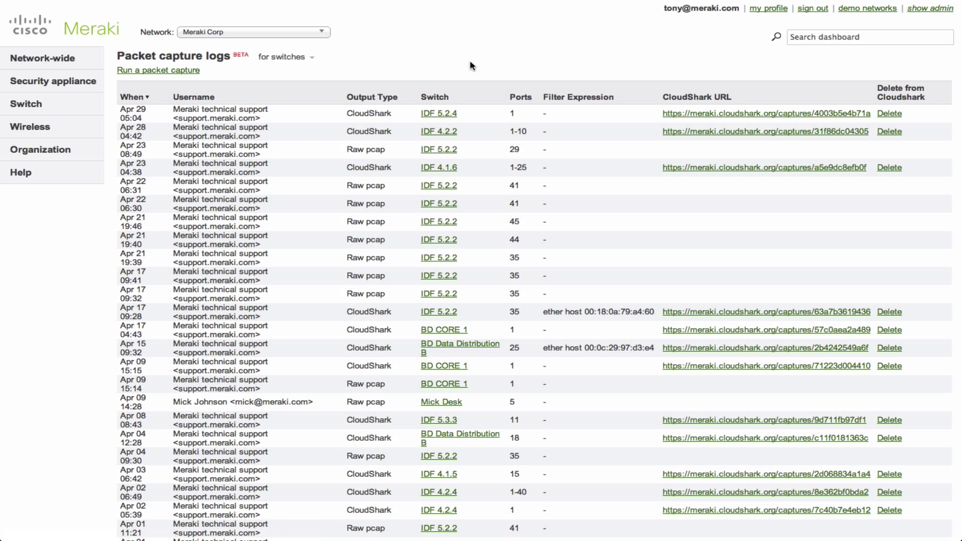
{"action": "scroll", "scroll_direction": "down", "scroll_amount": 3}
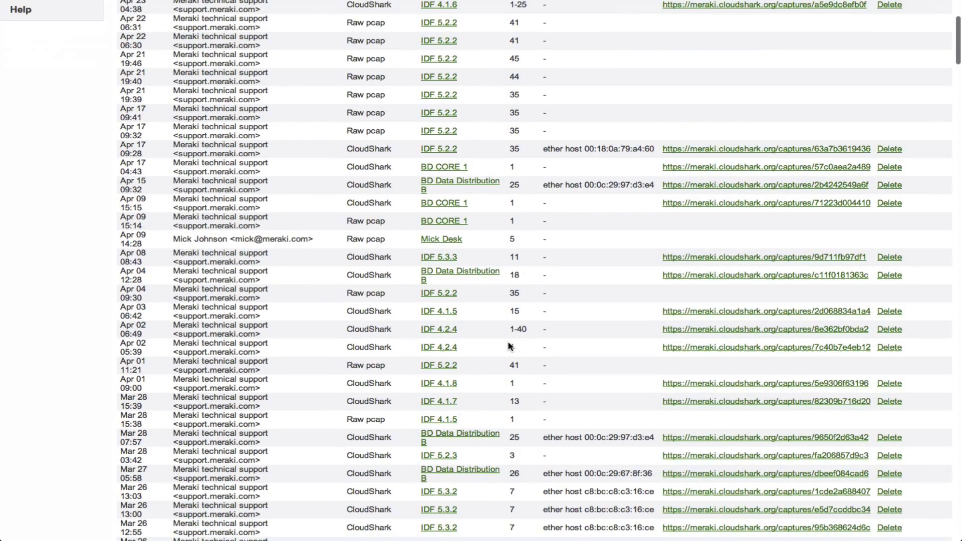
{"action": "scroll", "scroll_direction": "down", "scroll_amount": 3}
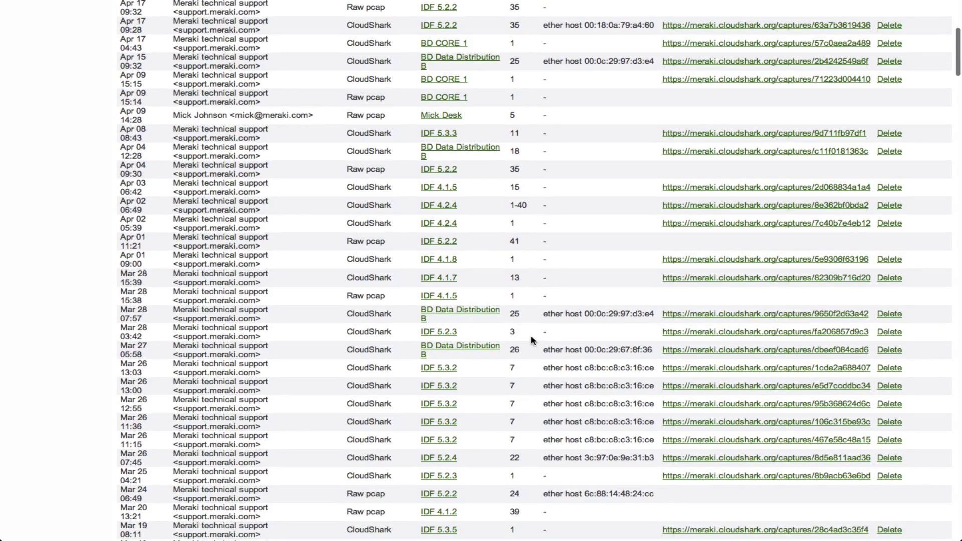
{"action": "scroll", "scroll_direction": "down", "scroll_amount": 3}
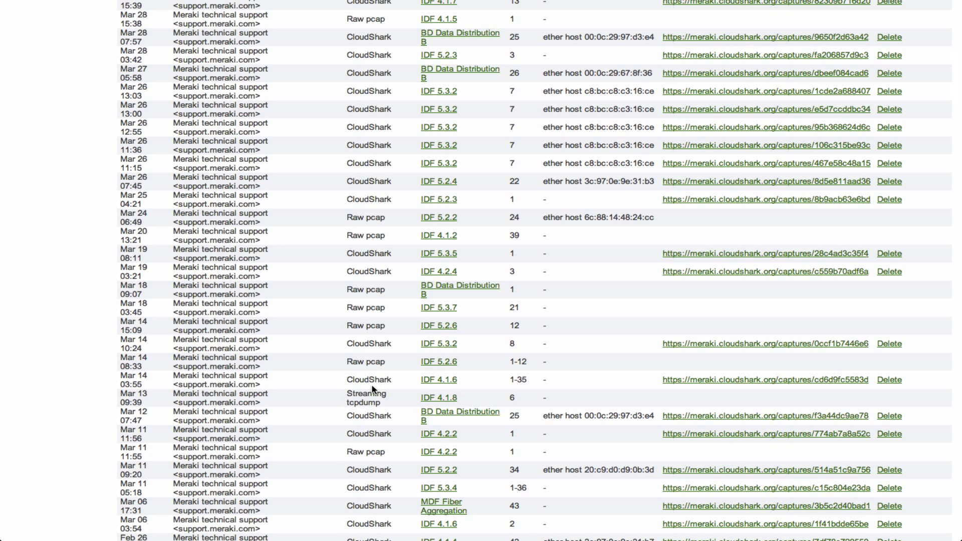
{"action": "double_click", "coordinate": [511, 379]}
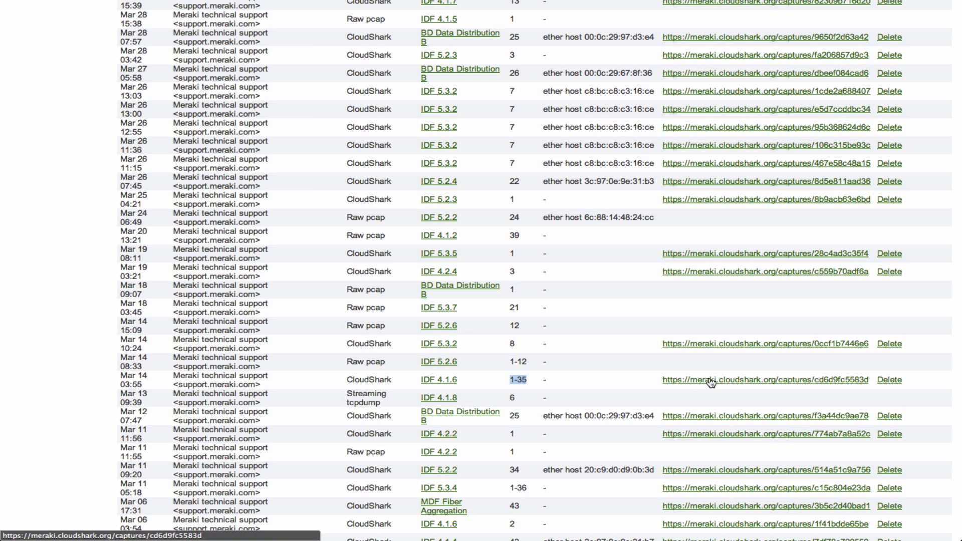
{"action": "left_click", "coordinate": [762, 379]}
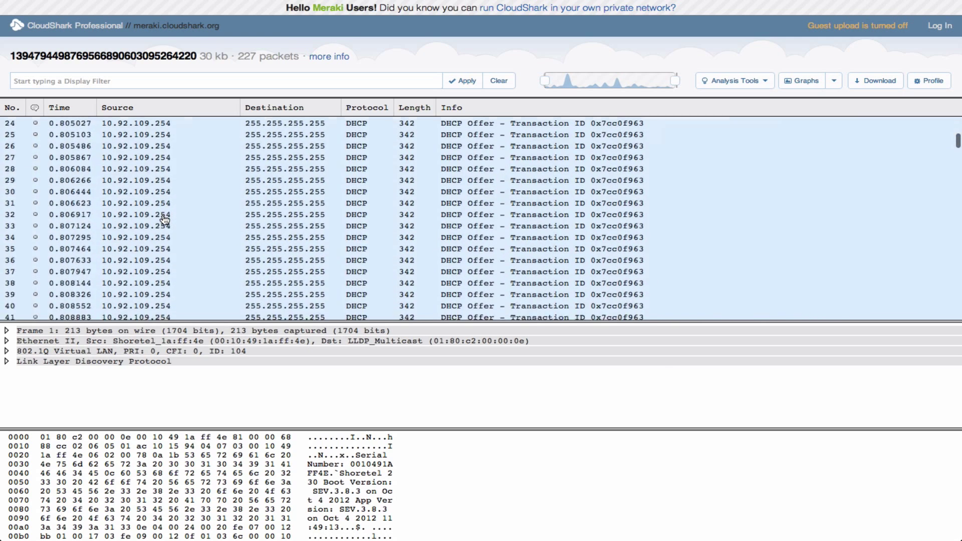
Filter the CloudShark capture to bootp packets, then return to the Meraki capture page
{"action": "scroll", "scroll_direction": "down", "scroll_amount": 3}
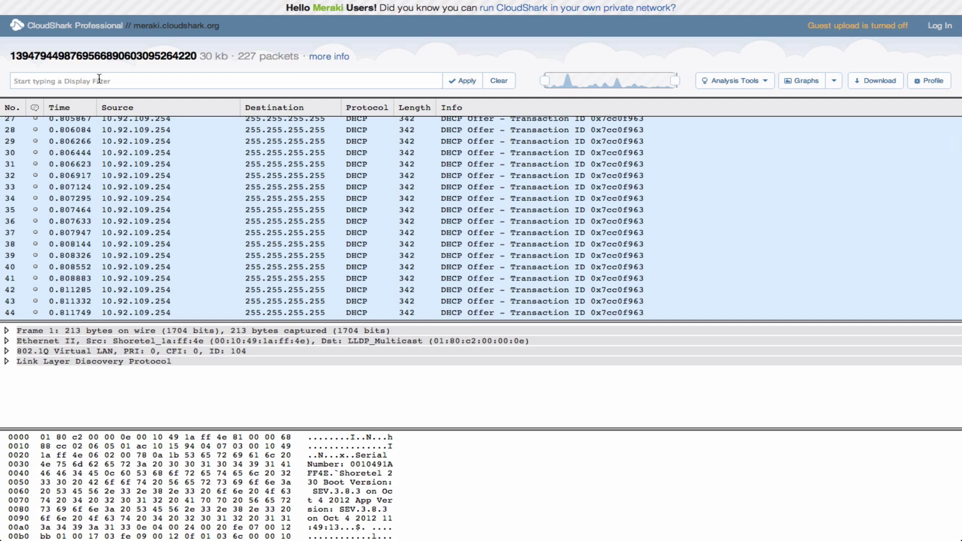
{"action": "type", "text": "bootp"}
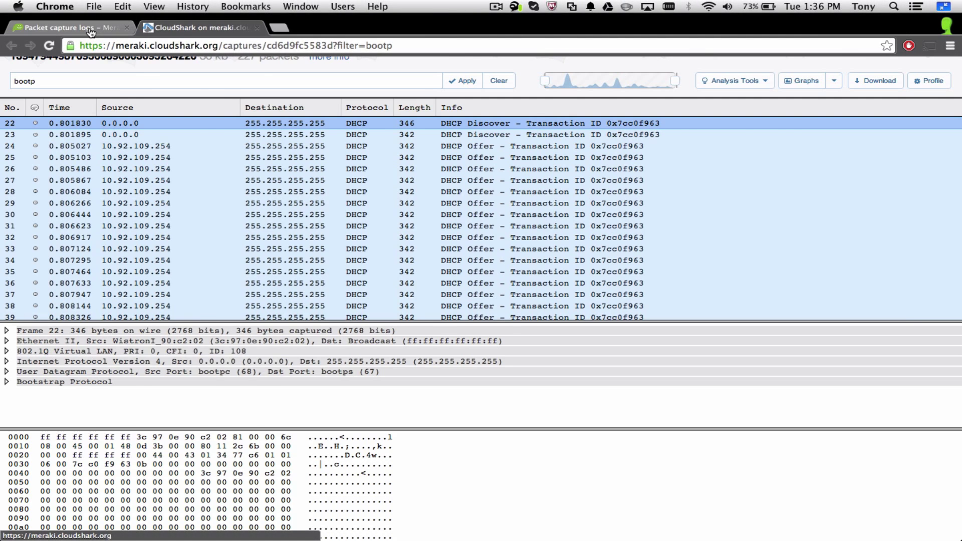
{"action": "left_click", "coordinate": [69, 27]}
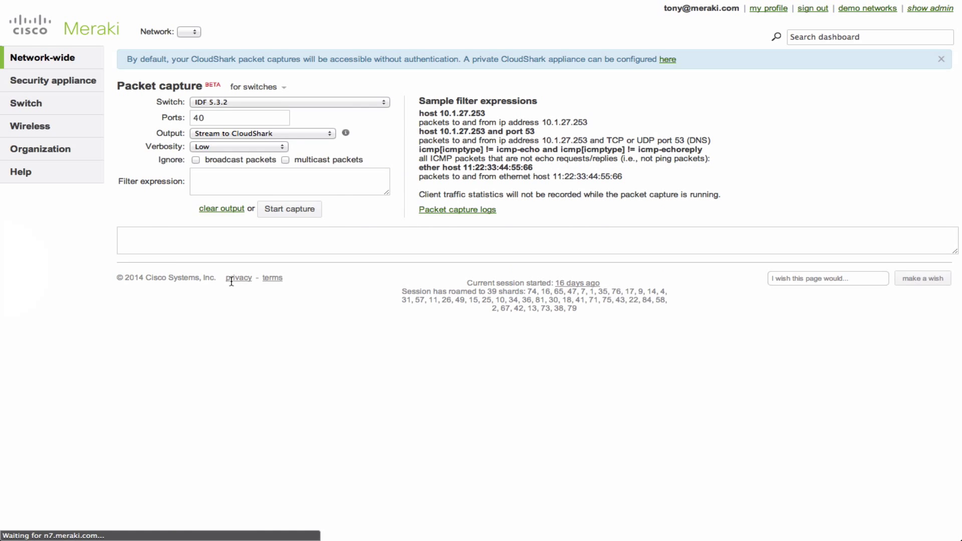